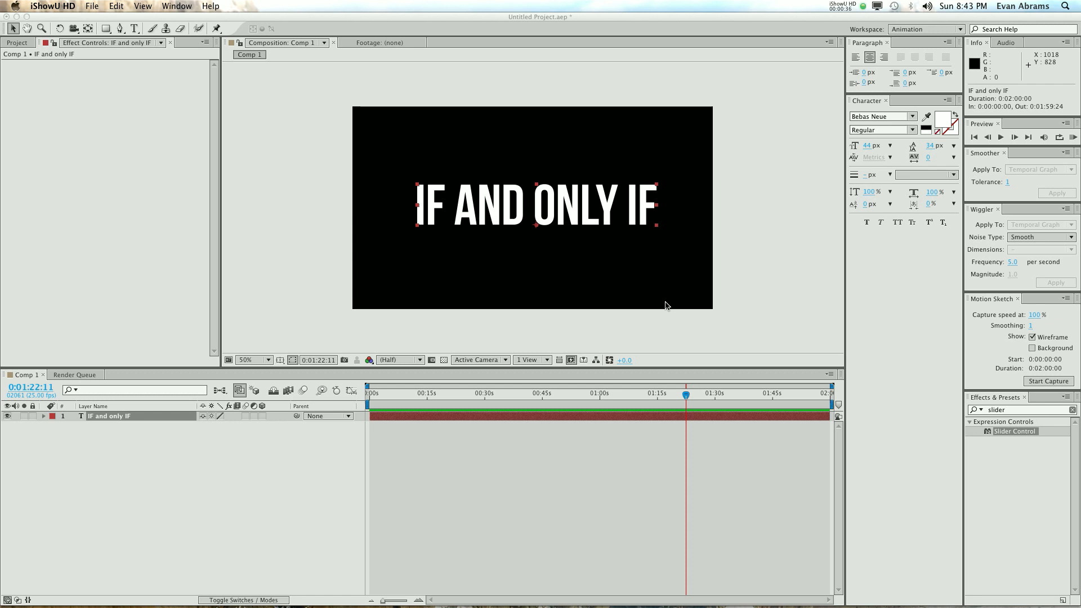
mouse_move(424, 358)
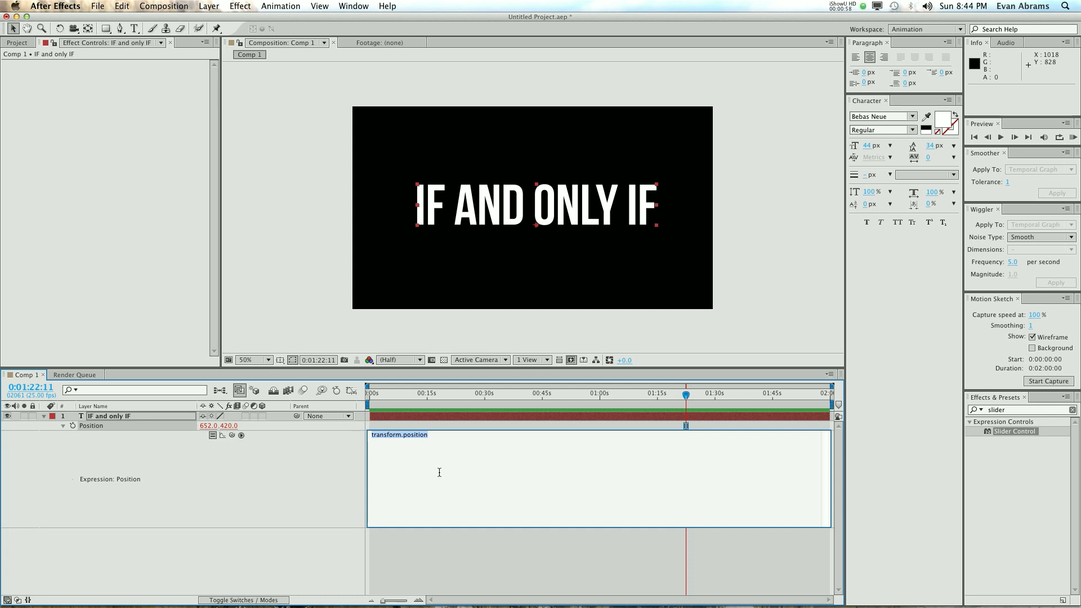
Step: Start the Position expression with r=random(0,100); and a new line a=
text(r=)
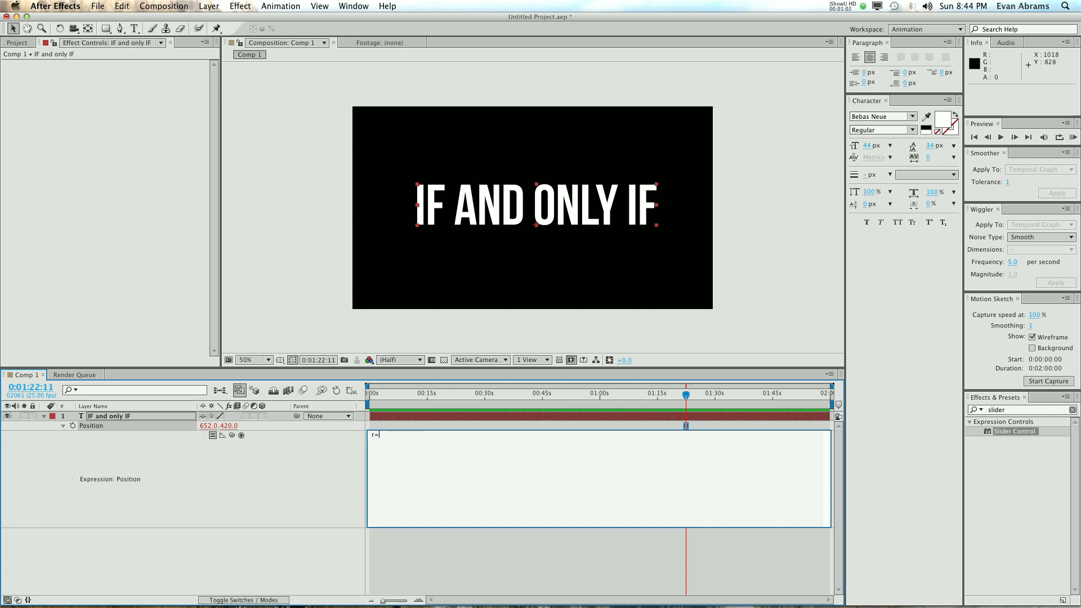
text(random)
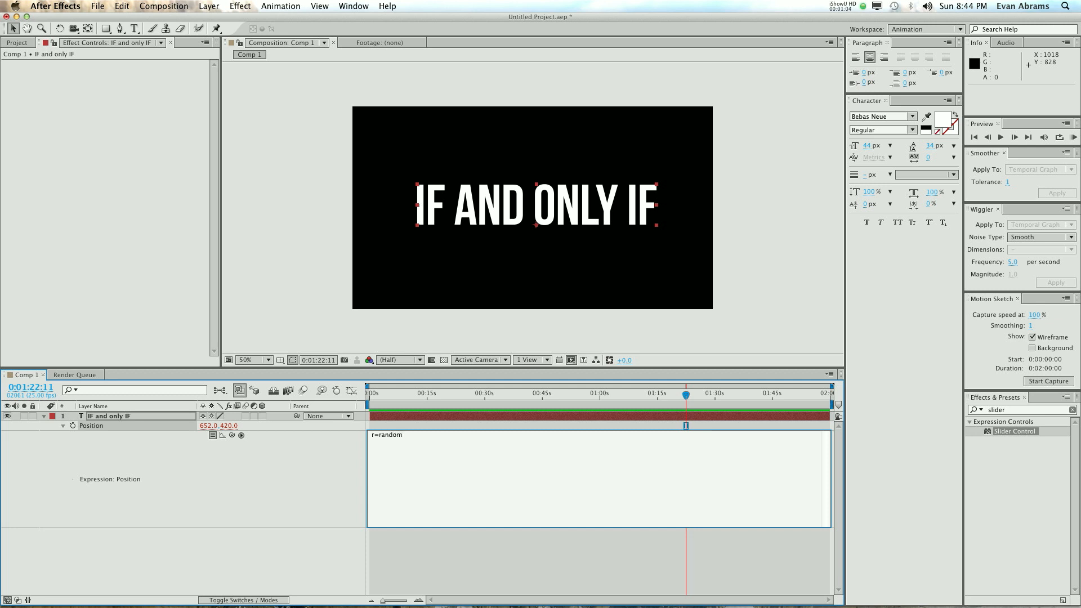
text(;)
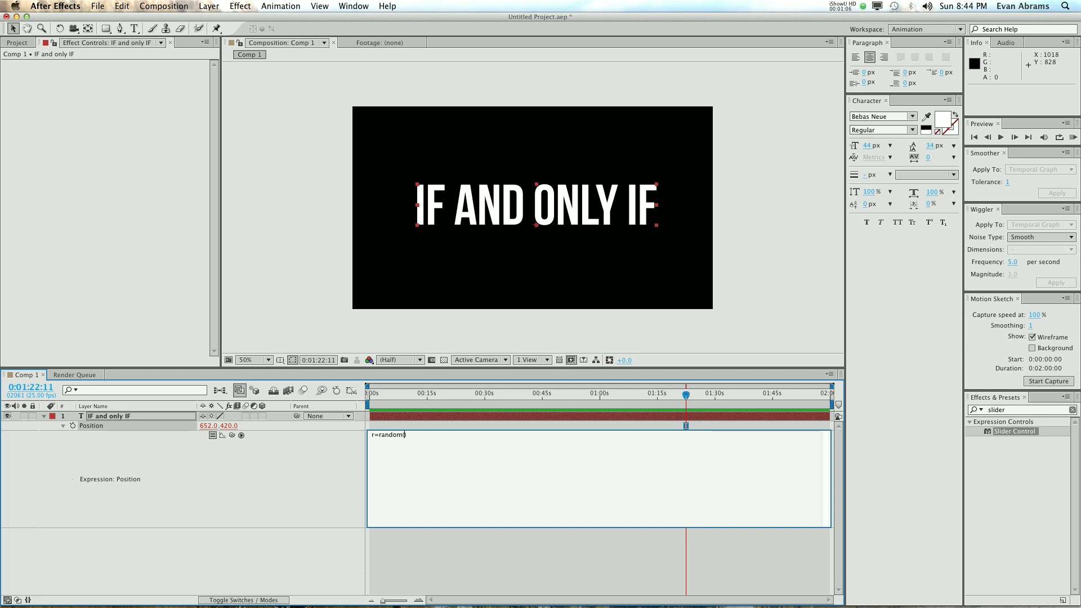
text(0,100))
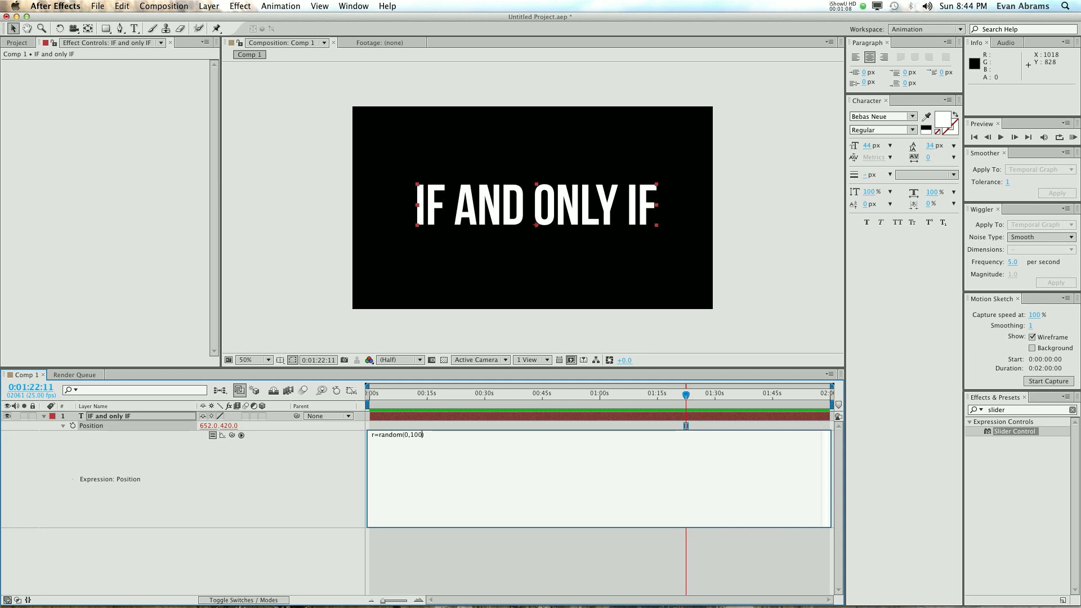
text(;)
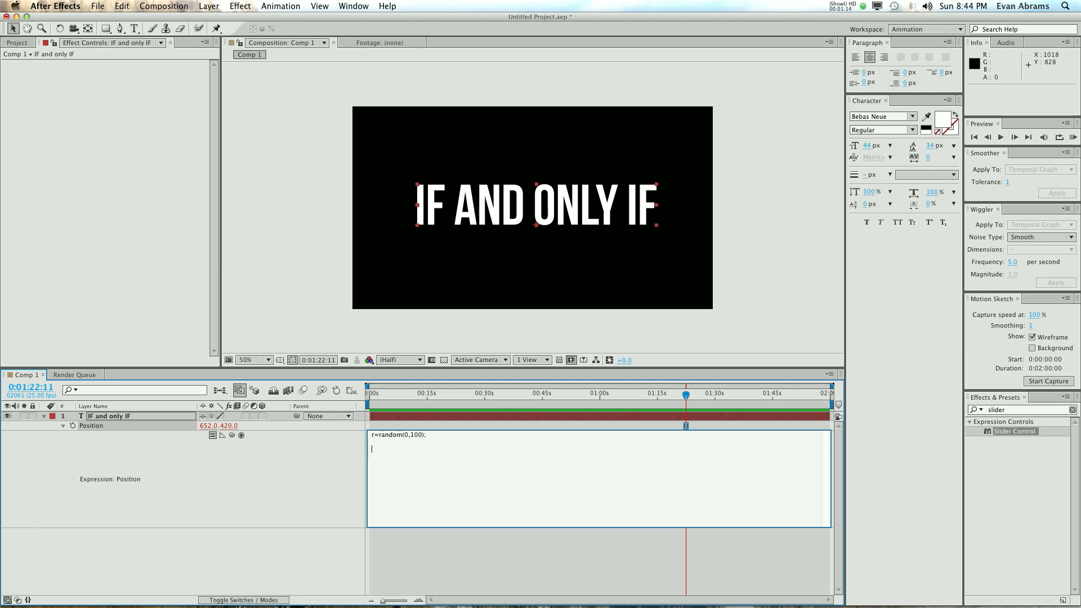
text(a=)
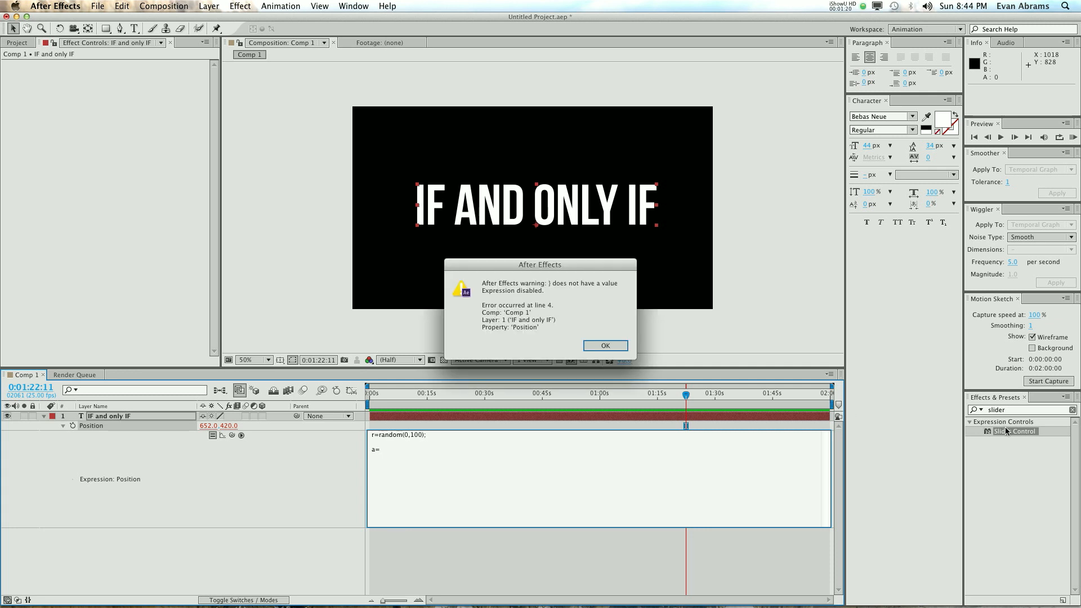
Step: Add a Slider Control to the text layer and end line a=effect("Slider Control")("Slider");
click(604, 345)
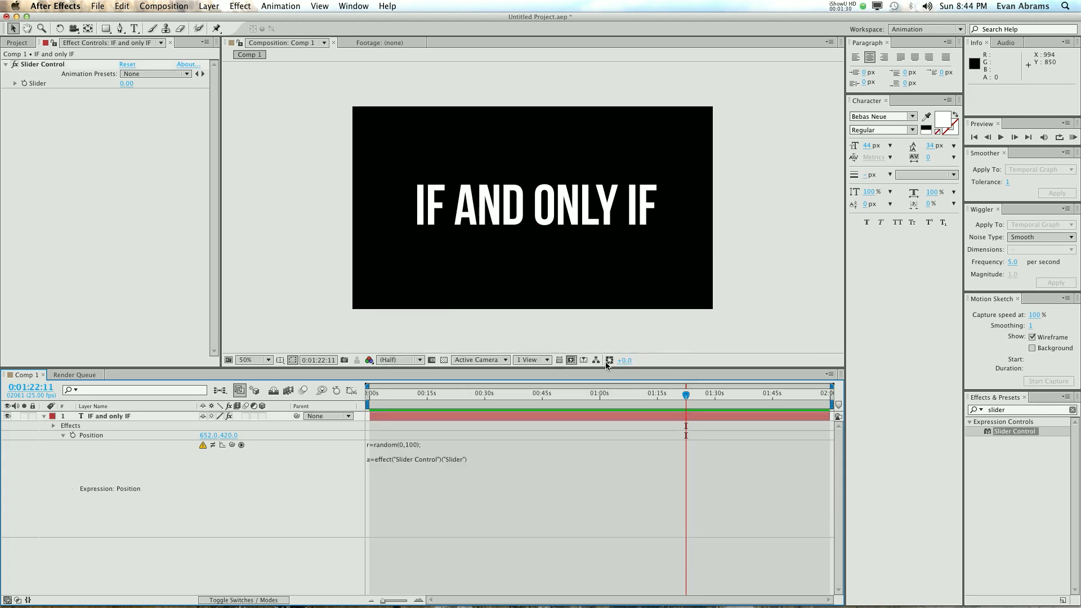
click(507, 451)
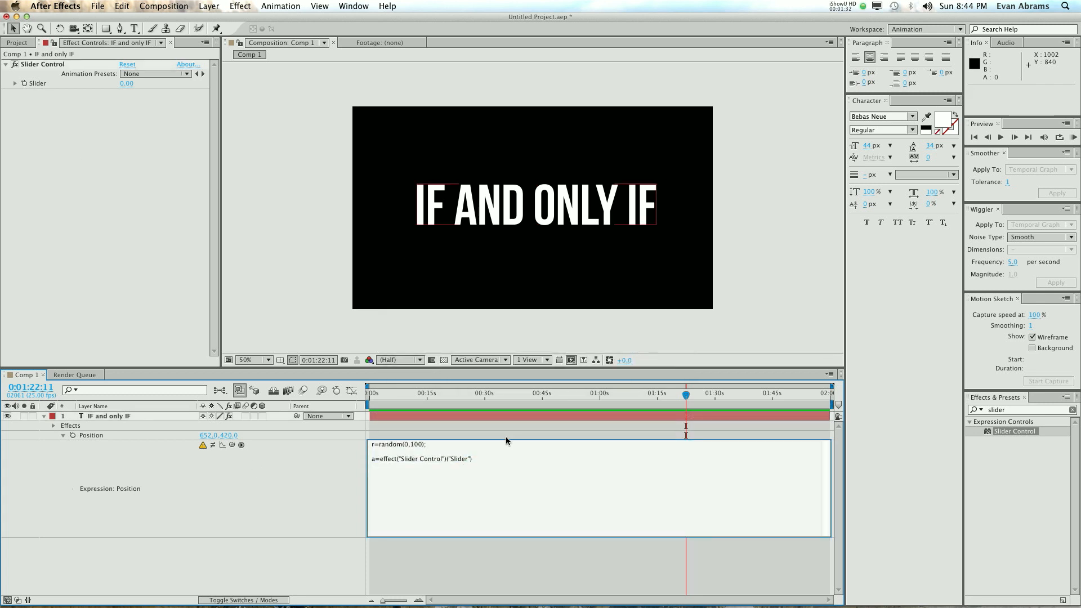
text(;)
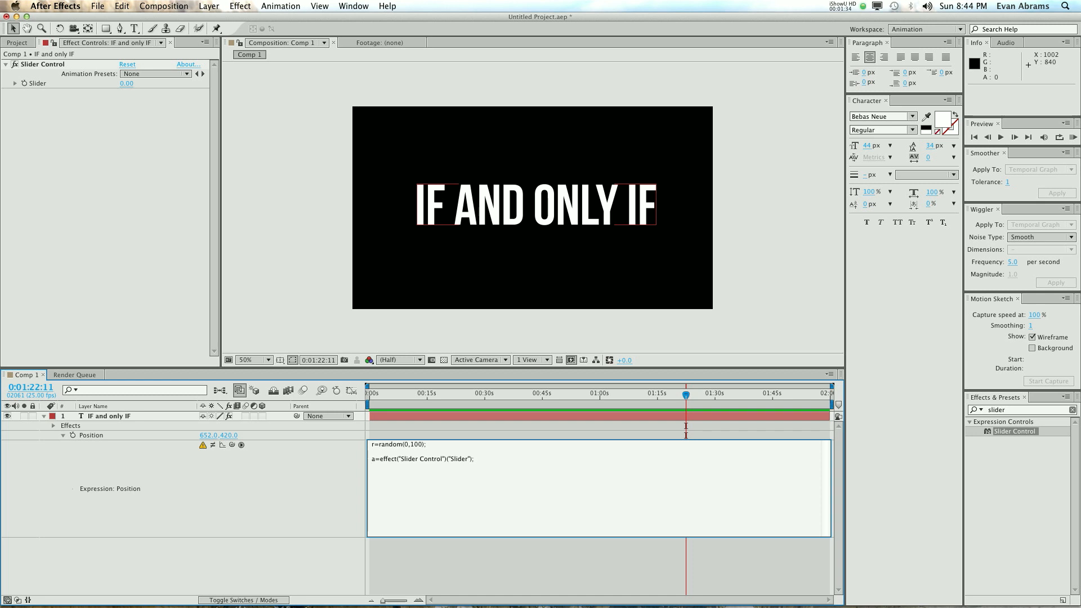
mouse_move(507, 436)
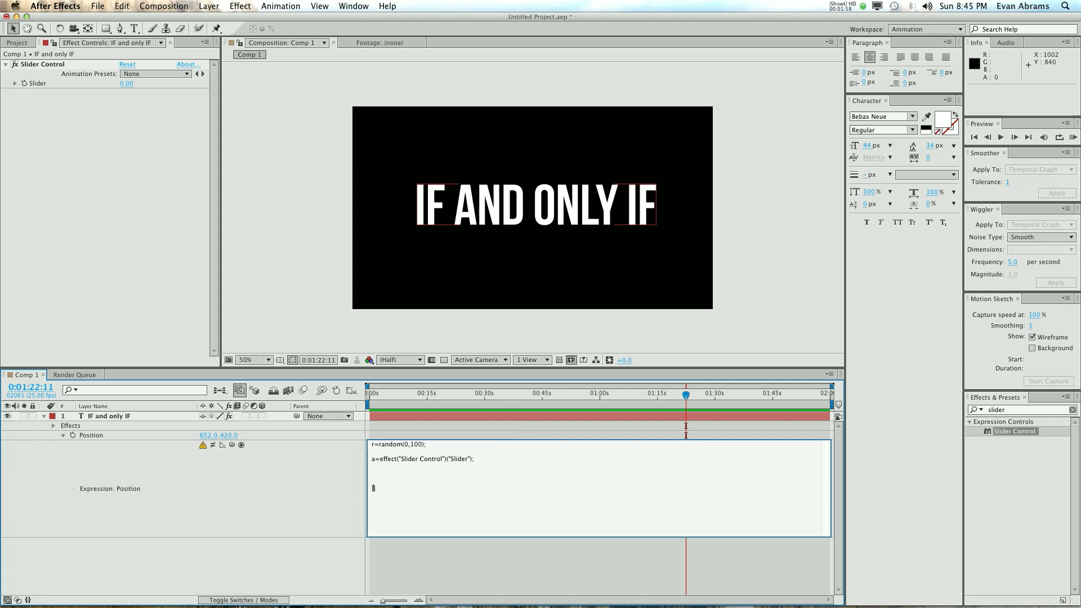
Step: Add x=value[0]; and y=value[1]; lines and end the expression with [x,y]
text([x,y])
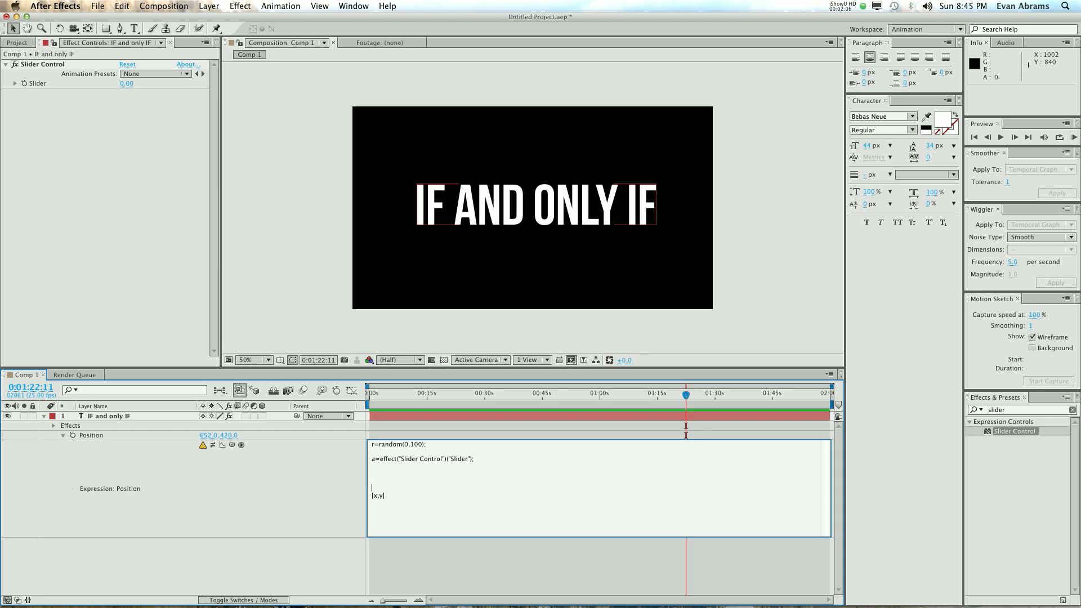
text(y=)
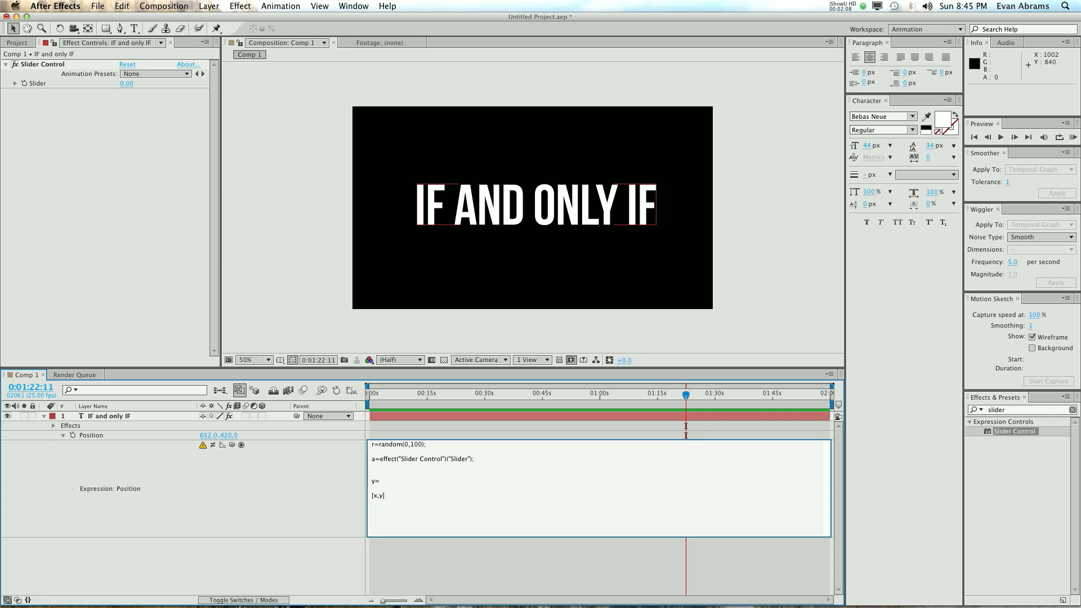
text([value[1];)
text(x)
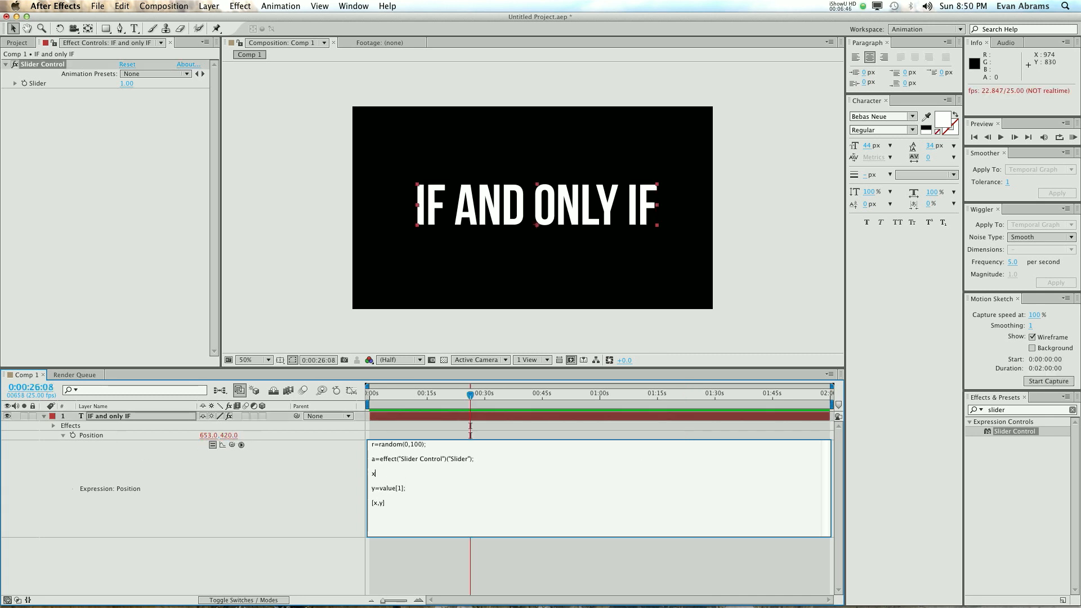
text(=)
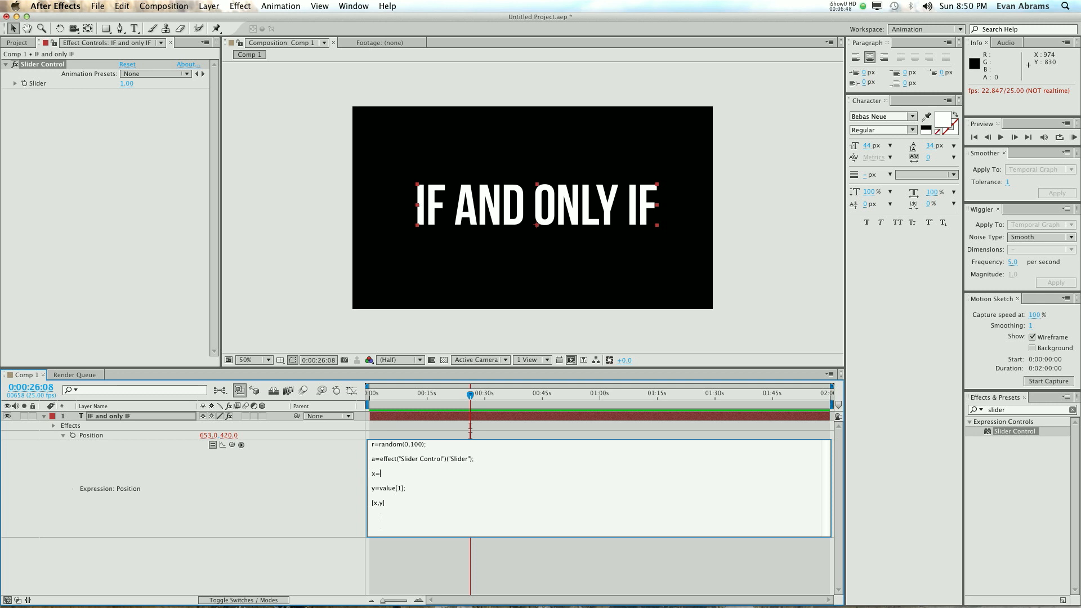
text(value)
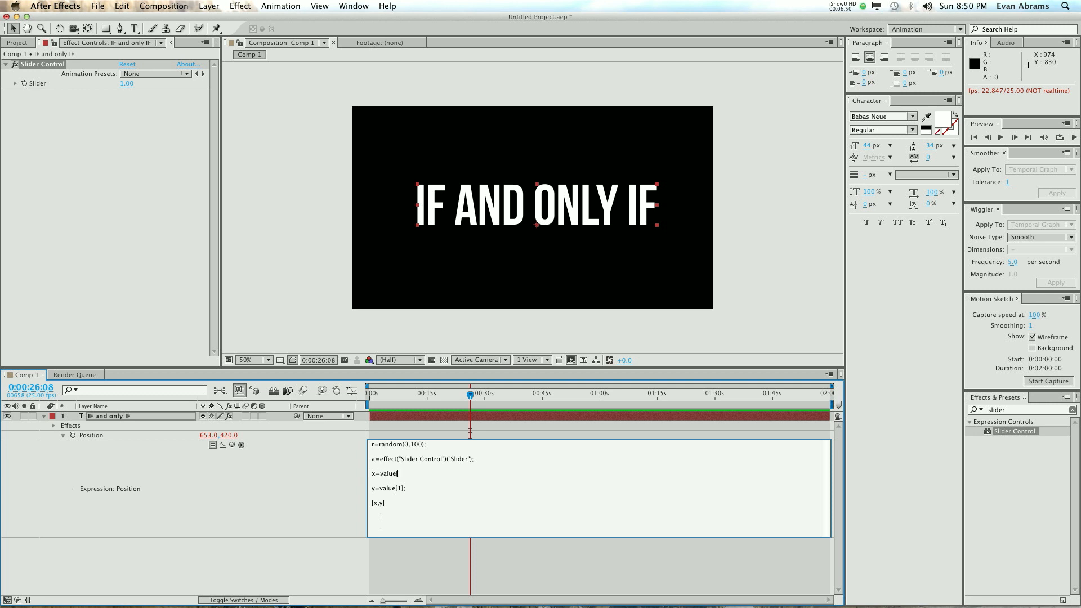
text([0];)
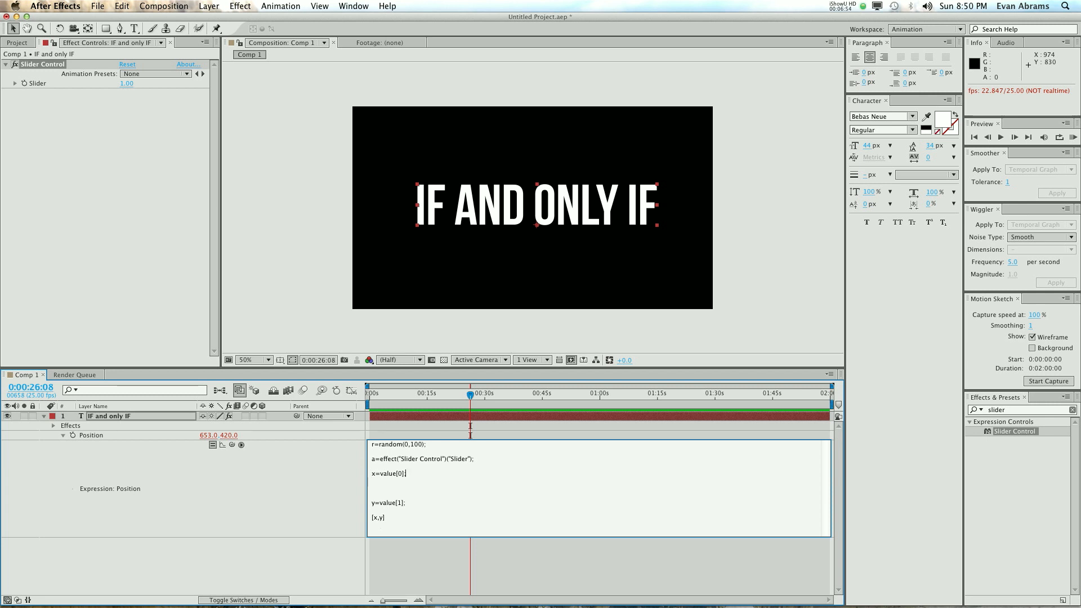
Step: Write the condition if (r < 25) to shift x by a
text(if)
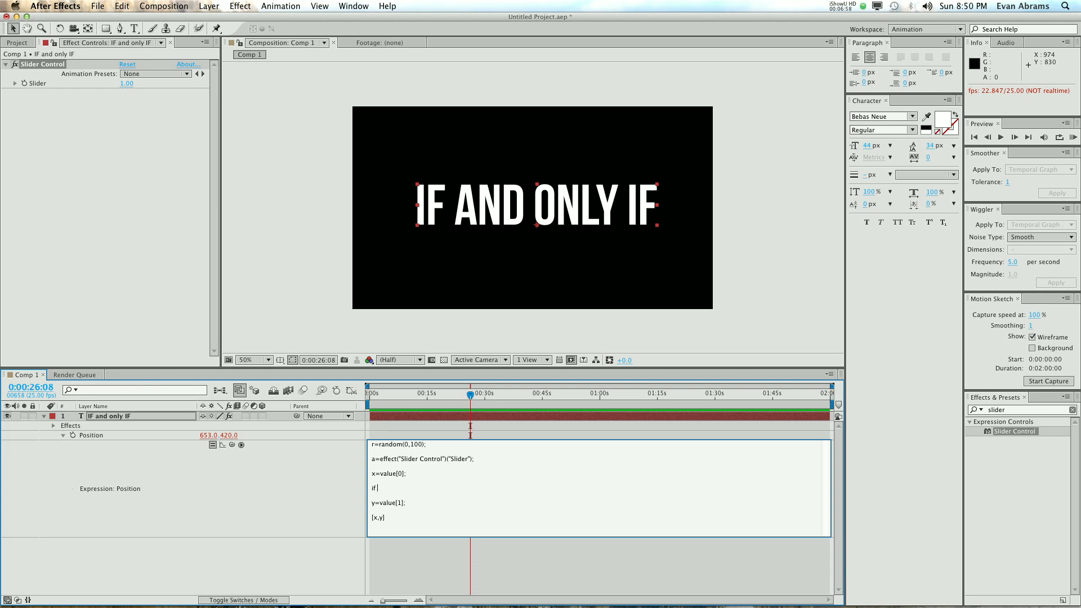
text(()
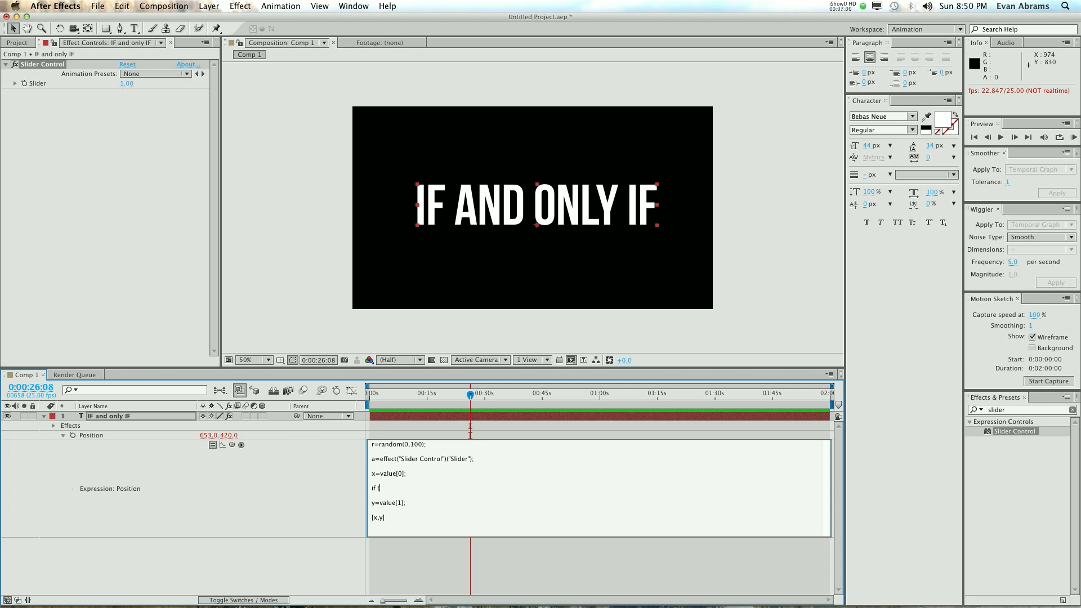
text(r)
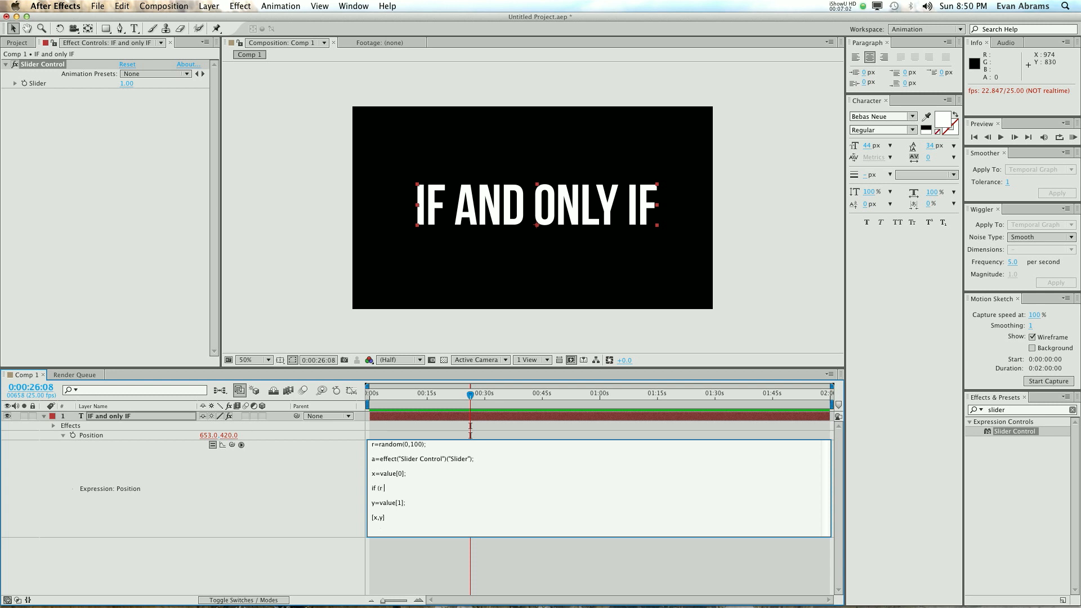
text(<)
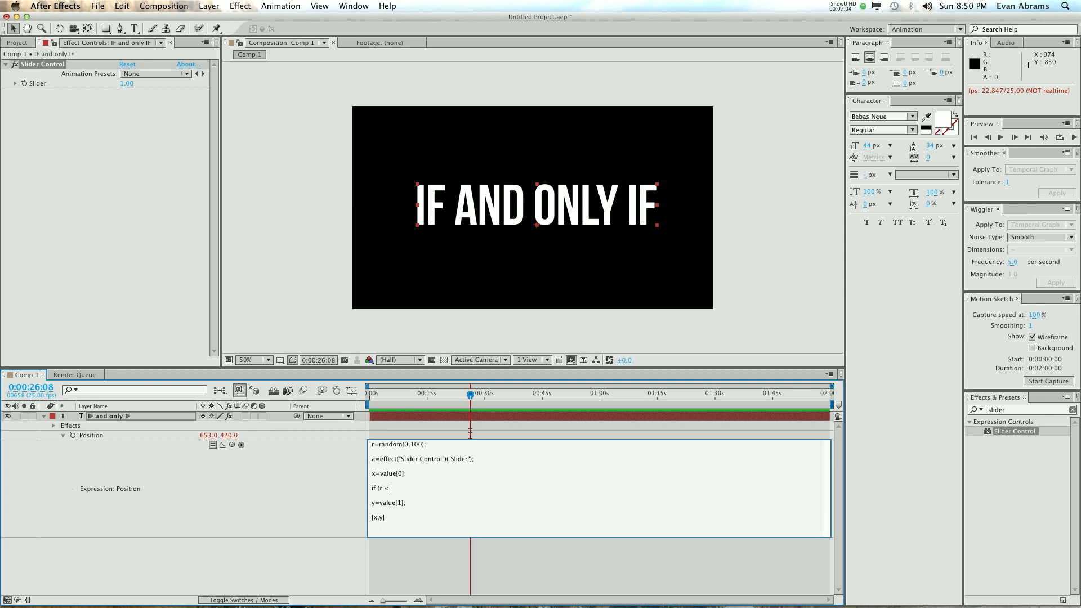
text(25)
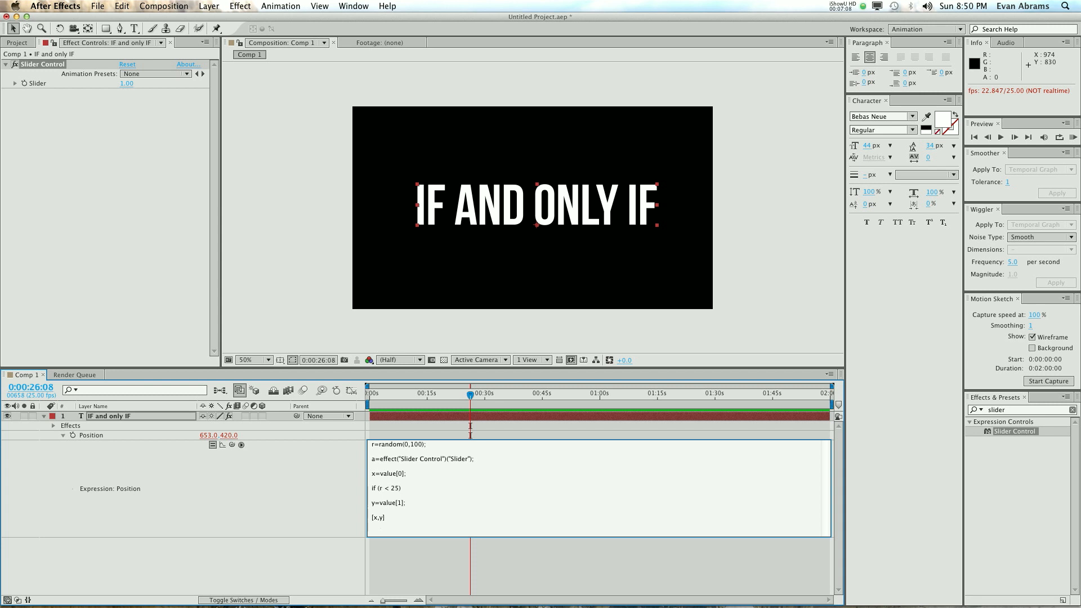
Step: Duplicate the if line and change it to if (r > 75) x=value[0]-a;
click(402, 488)
text( x=vlaue[0]+a)
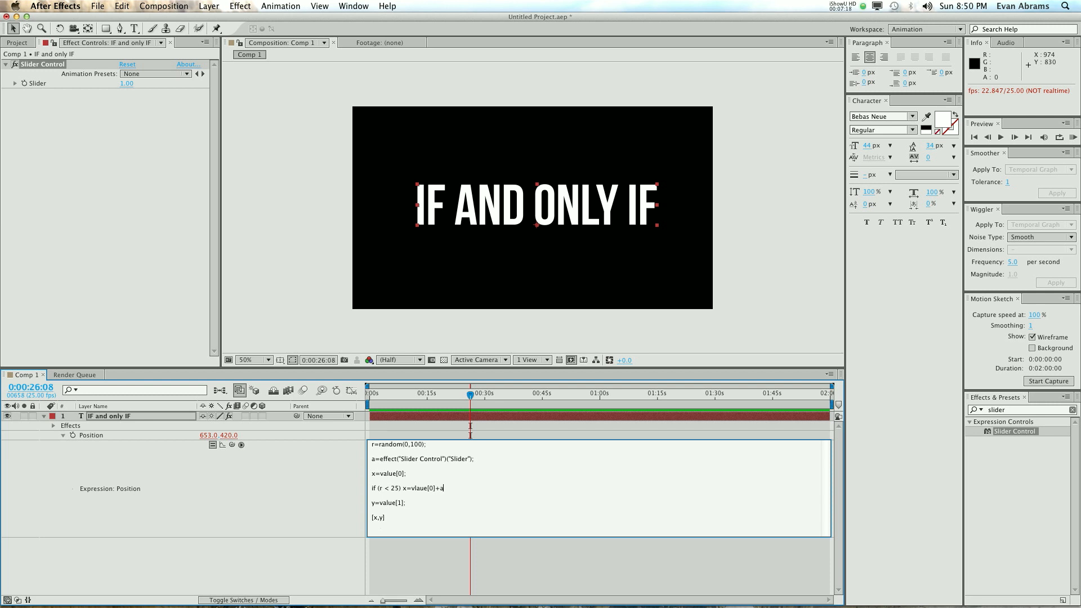
triple_click(407, 487)
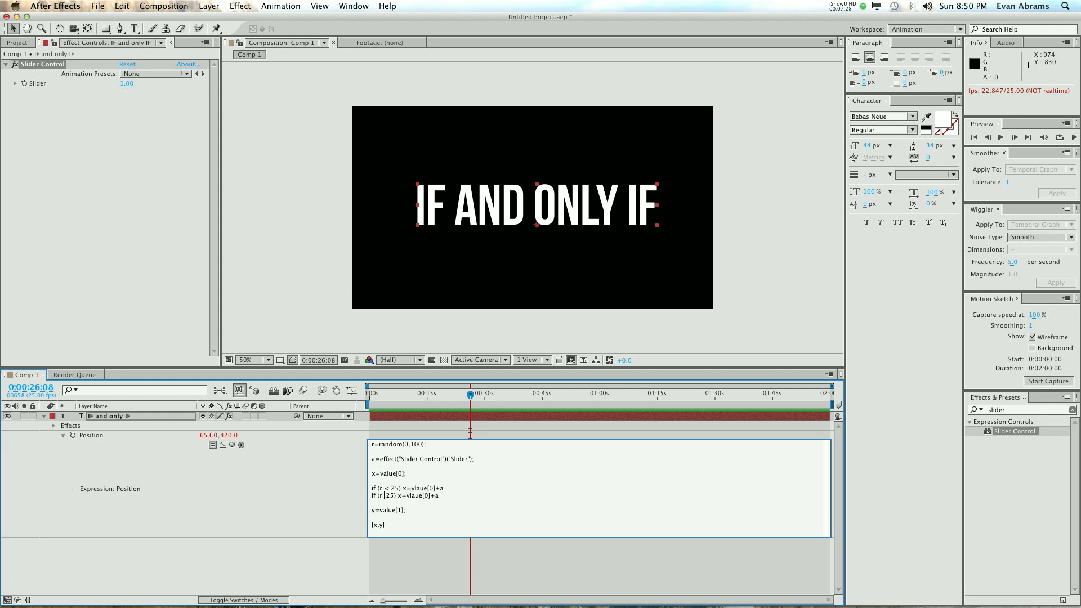
text(> 7)
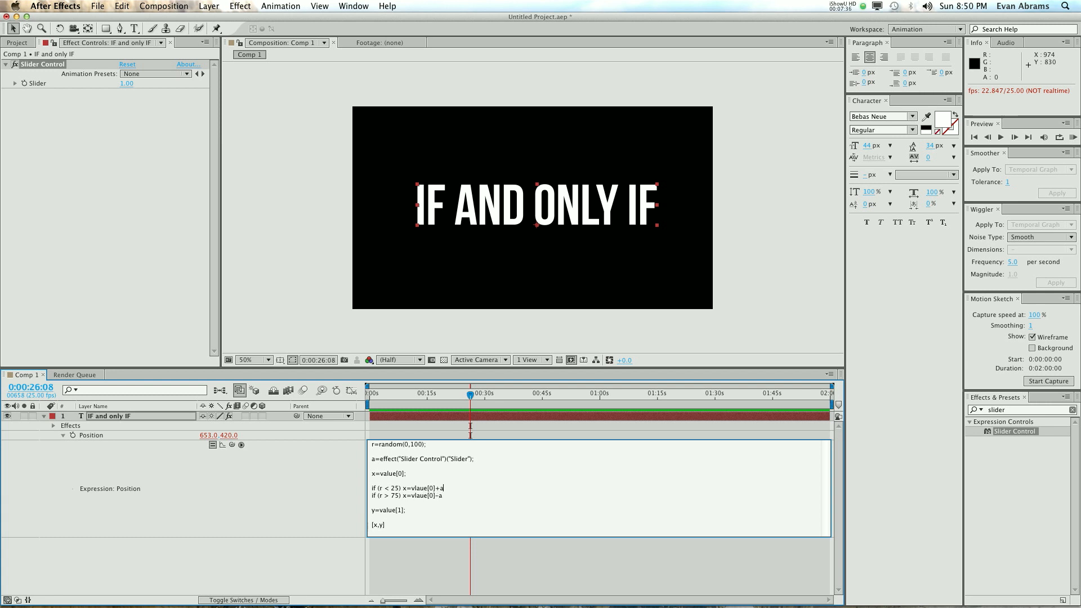
text(;)
click(601, 495)
text(;)
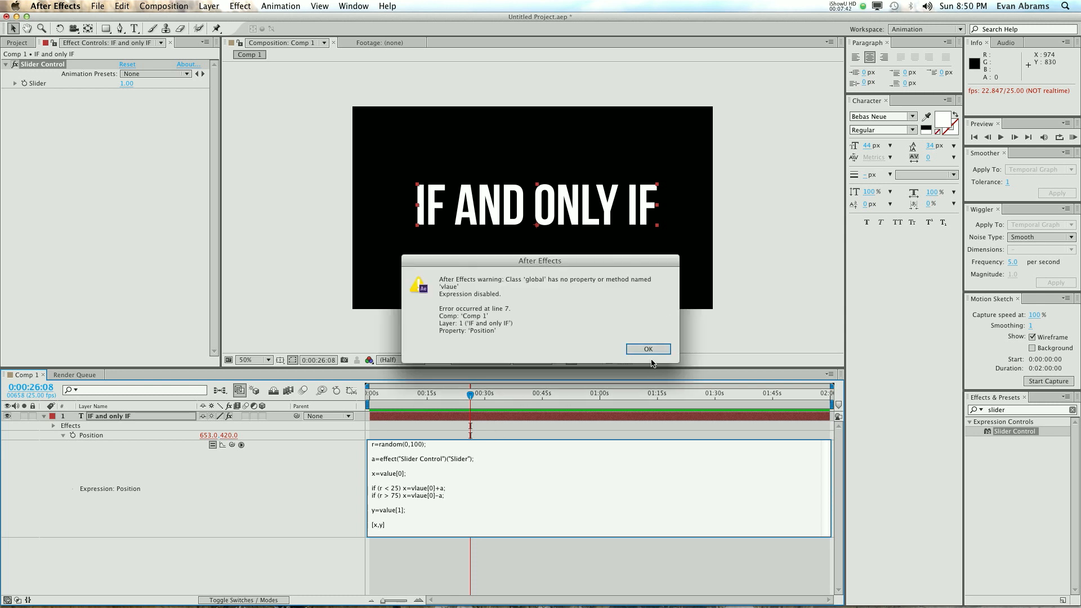
Step: Dismiss the expression error and correct 'vlaue' to 'value[0]' in the if lines
click(647, 349)
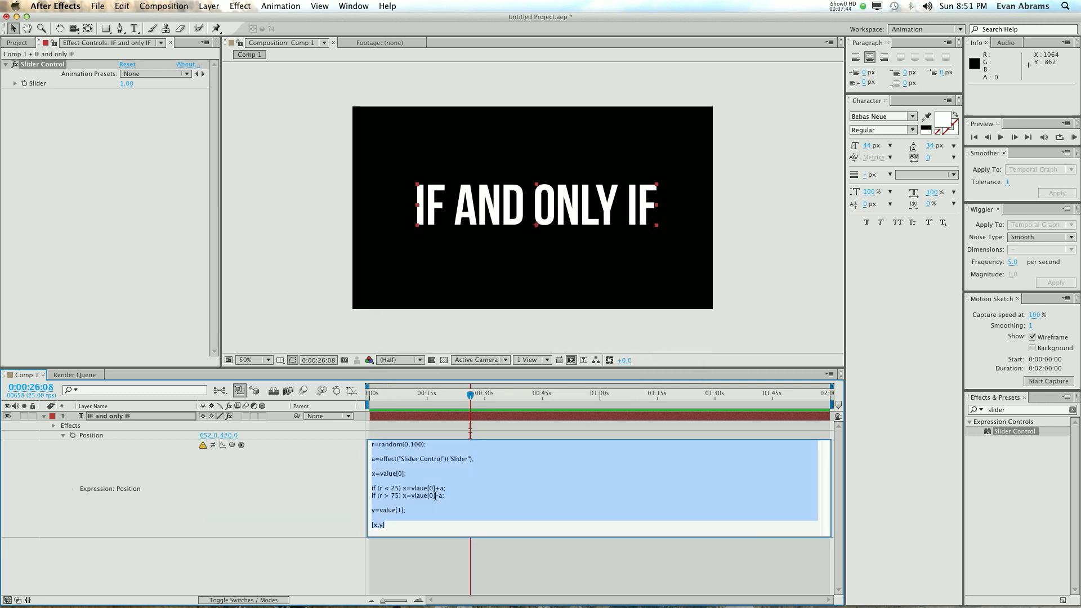
click(417, 495)
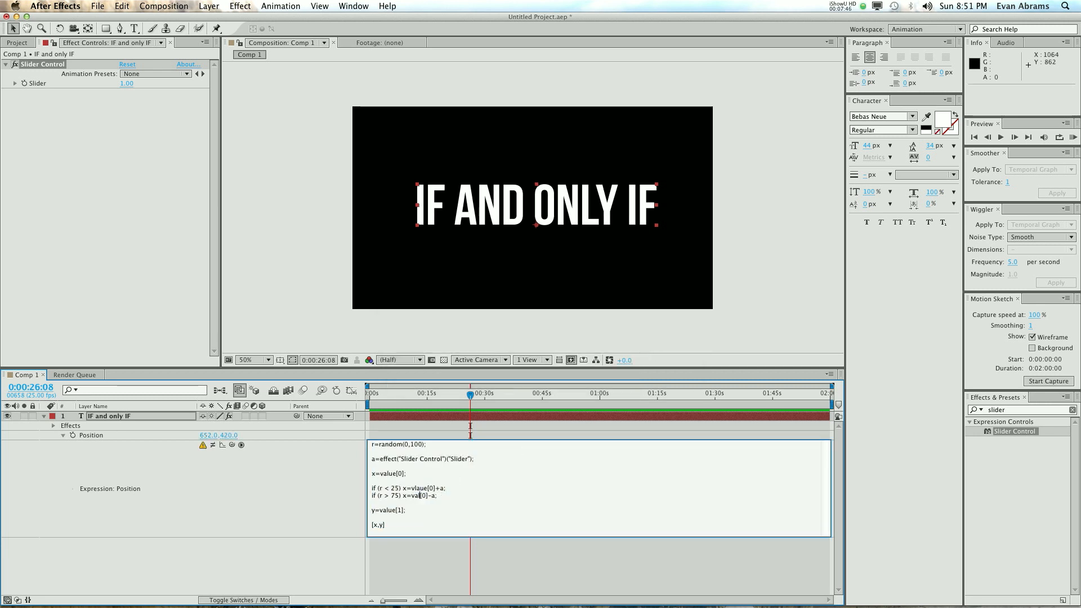
text(value[0])
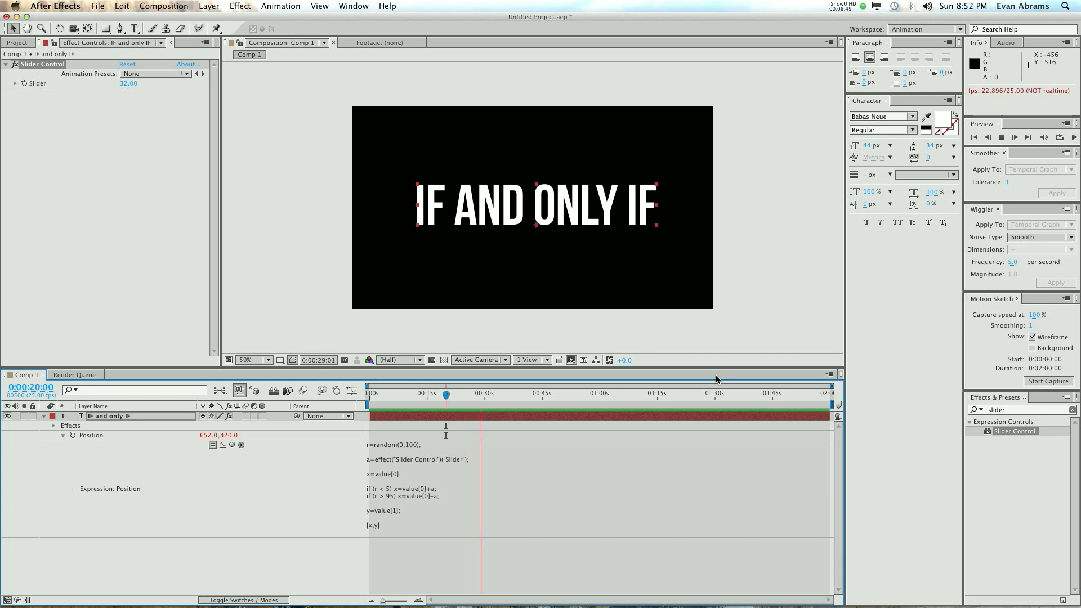
Step: Set the Slider amount to 32 in Effect Controls and preview the composition
click(488, 393)
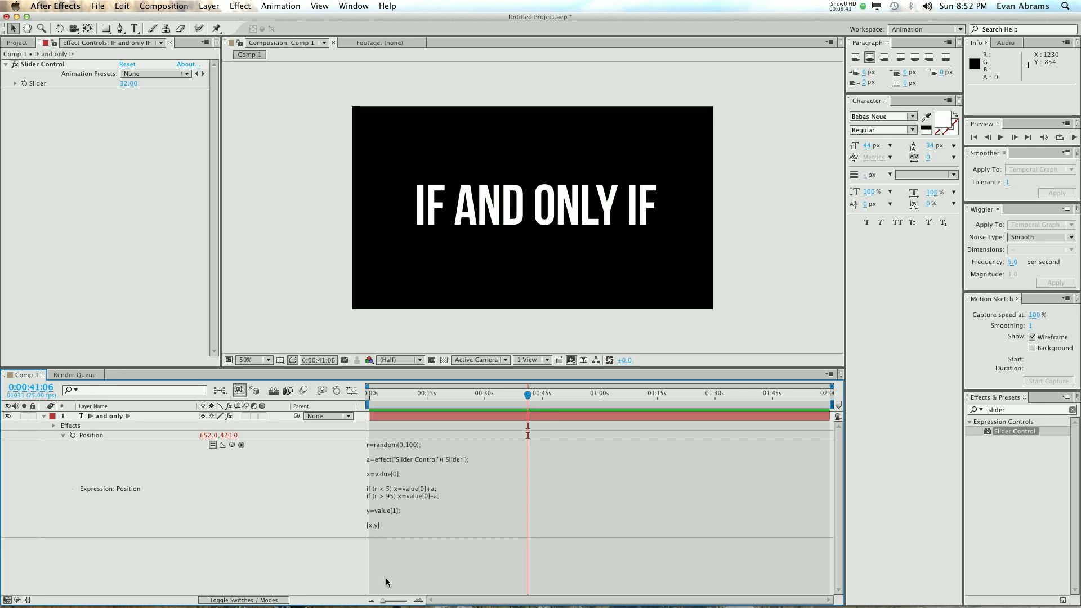
mouse_move(362, 566)
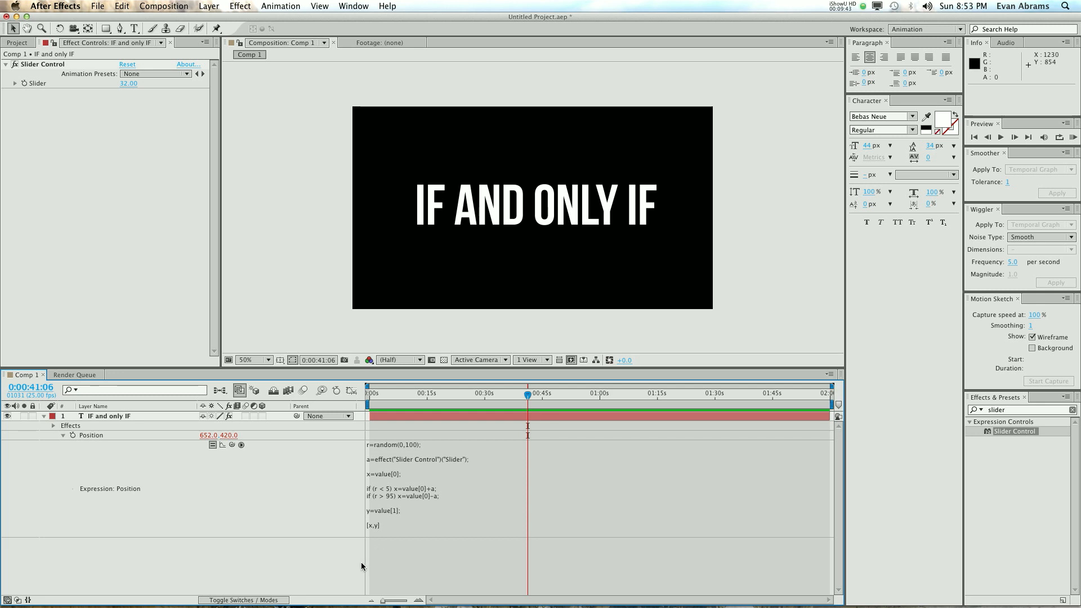